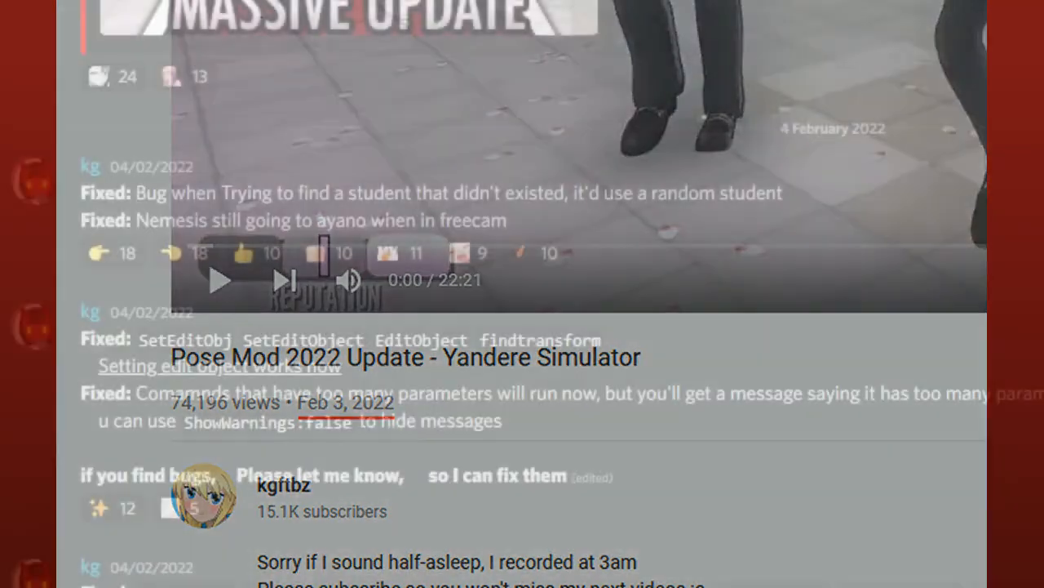
Expand the Pose Mod 2022 Update video description and follow the MediaFire PoseMod link
scroll("down", 3)
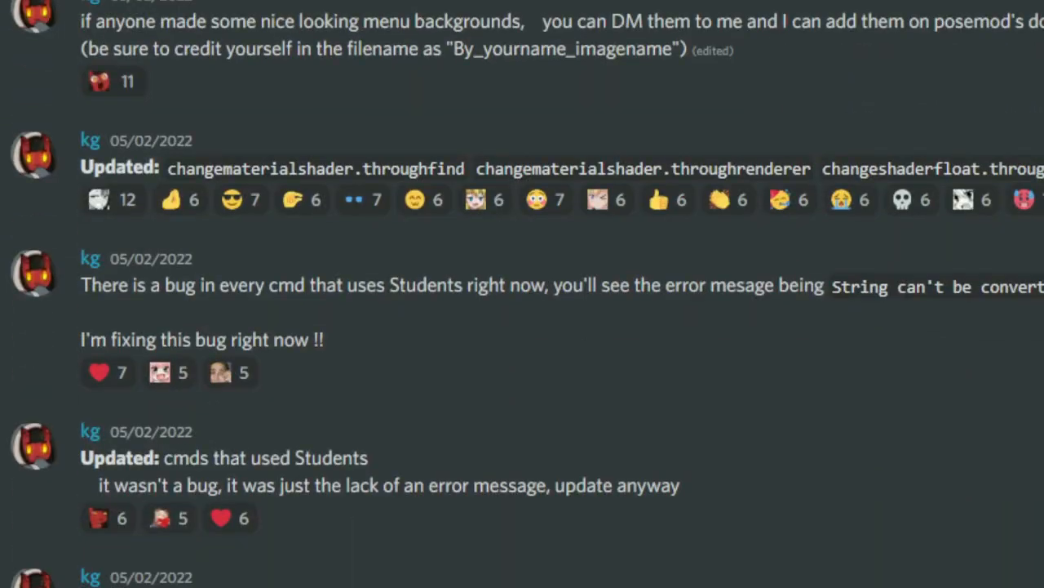
scroll("down", 3)
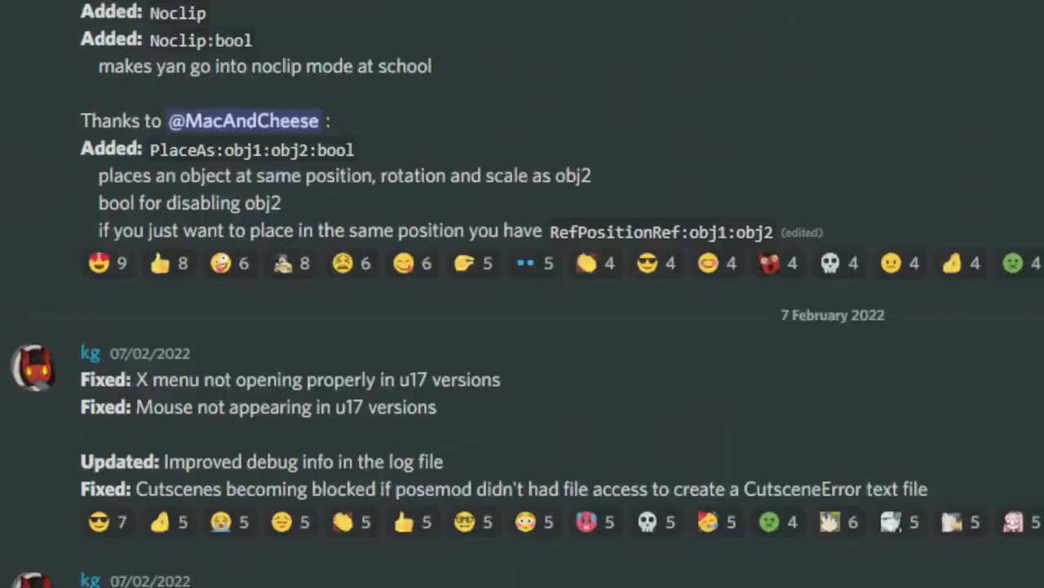
scroll("down", 3)
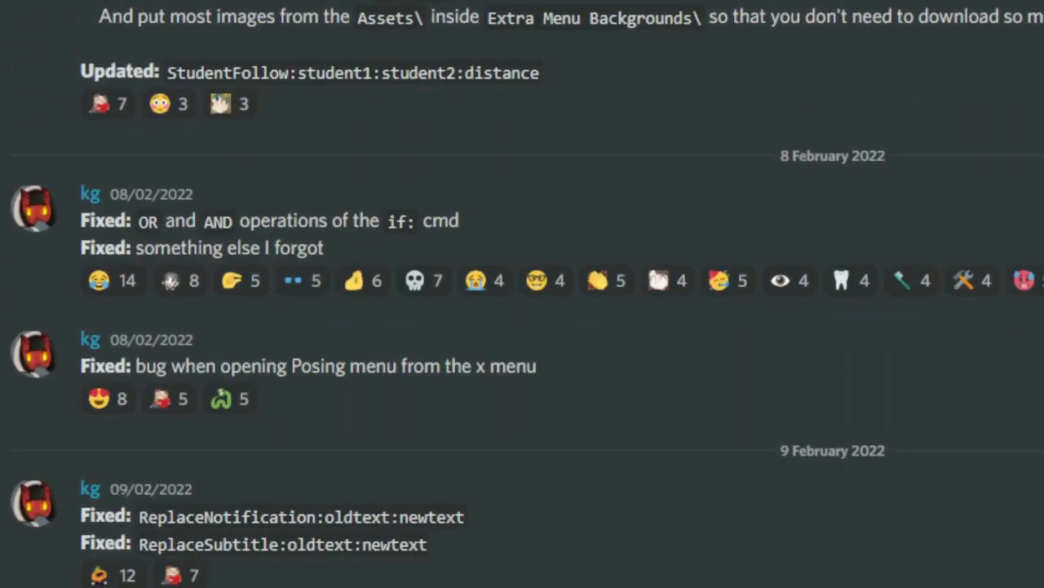
scroll("down", 3)
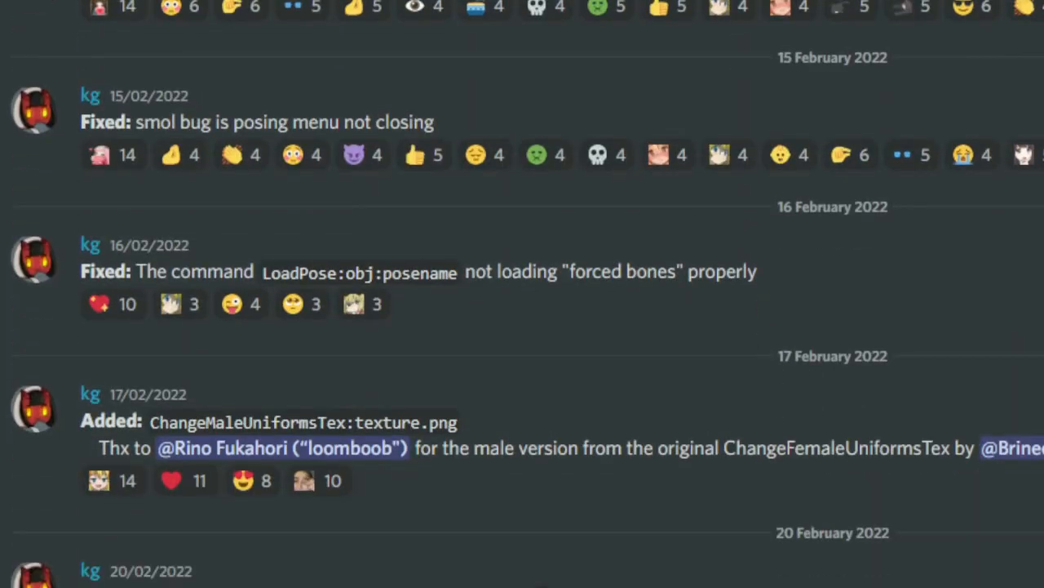
scroll("down", 3)
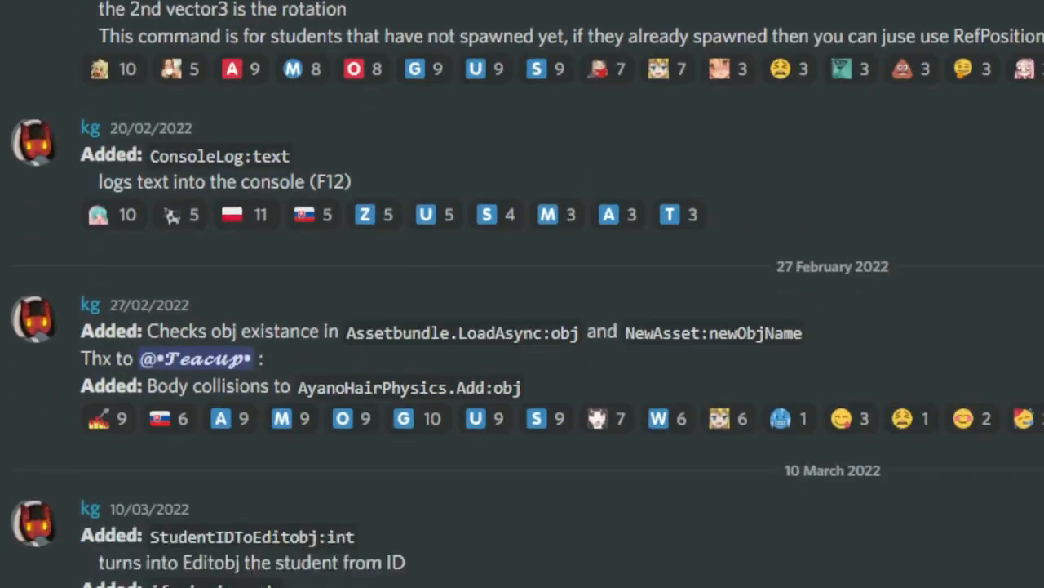
scroll("down", 3)
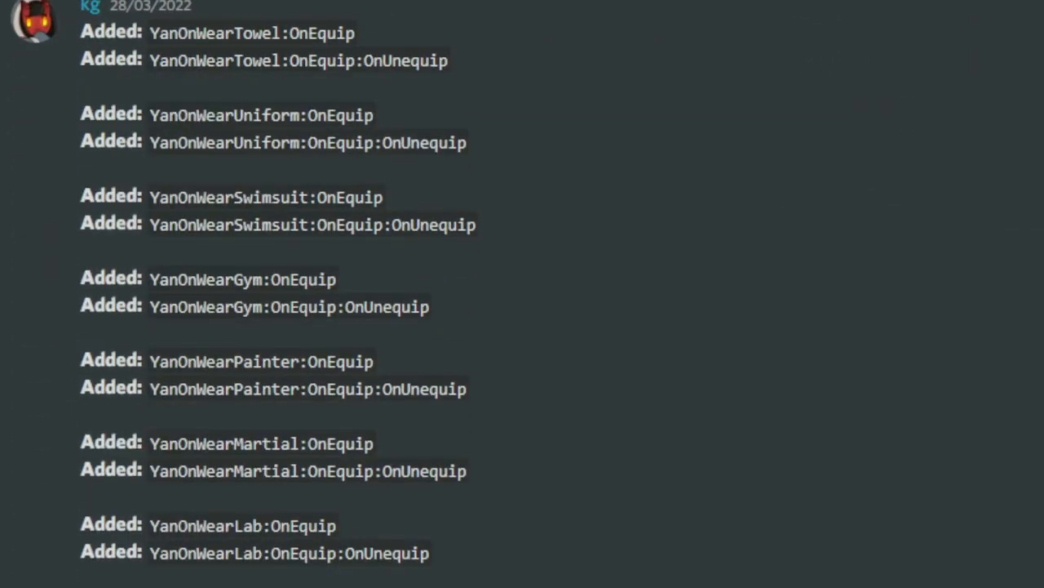
scroll("down", 3)
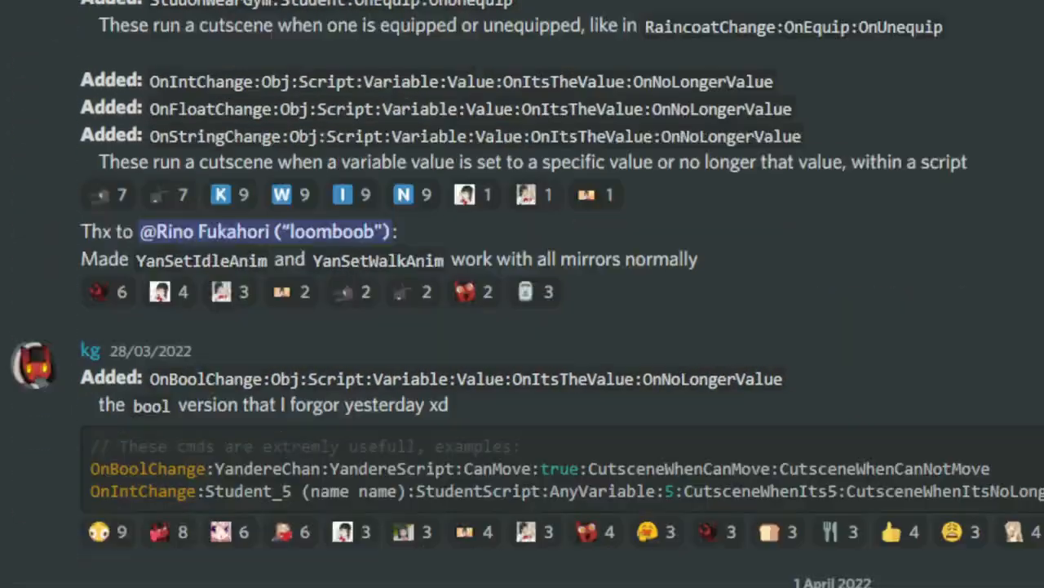
scroll("down", 3)
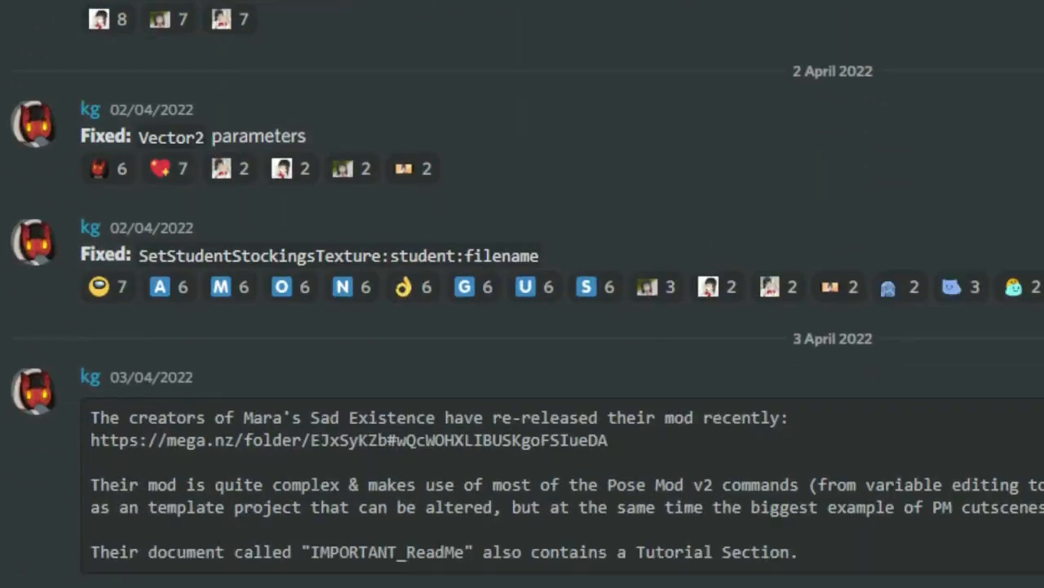
scroll("down", 3)
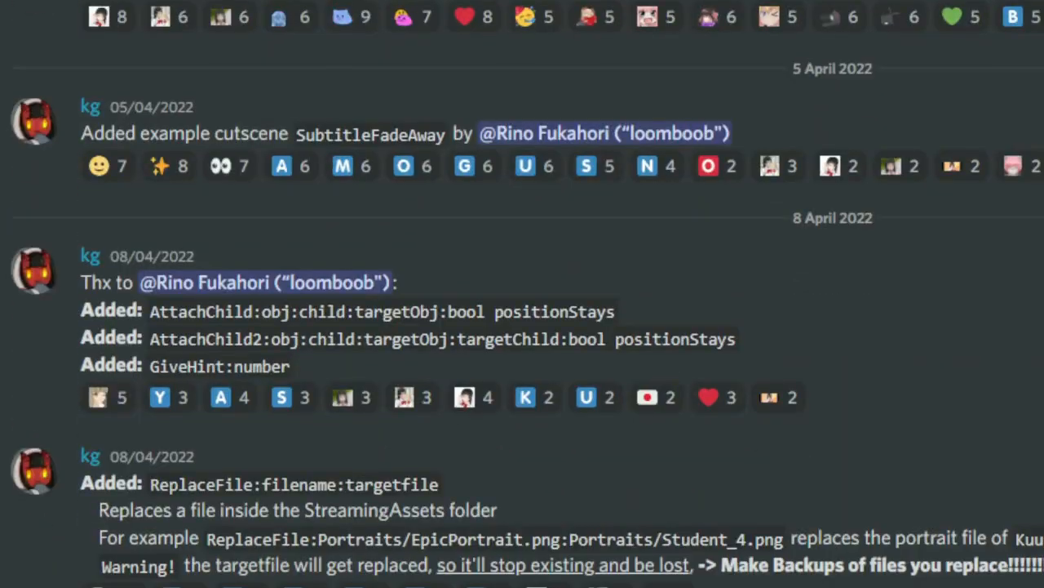
scroll("down", 3)
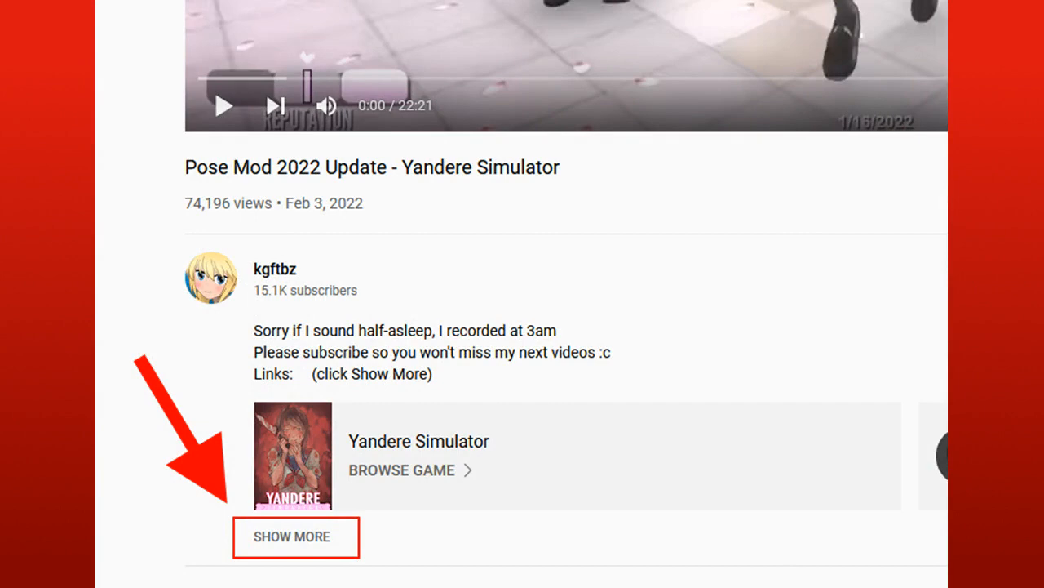
left_click(291, 536)
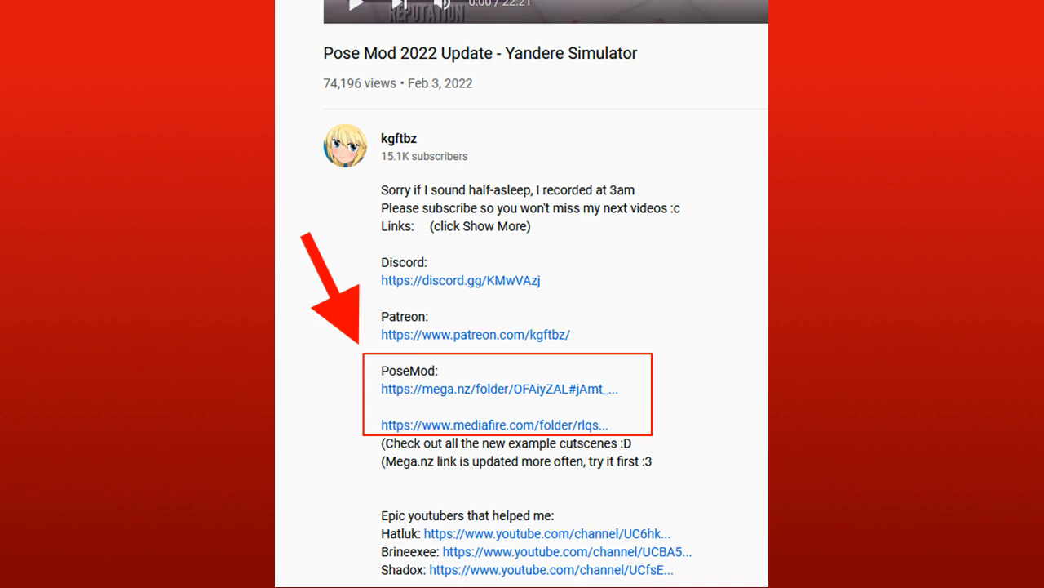
left_click(499, 389)
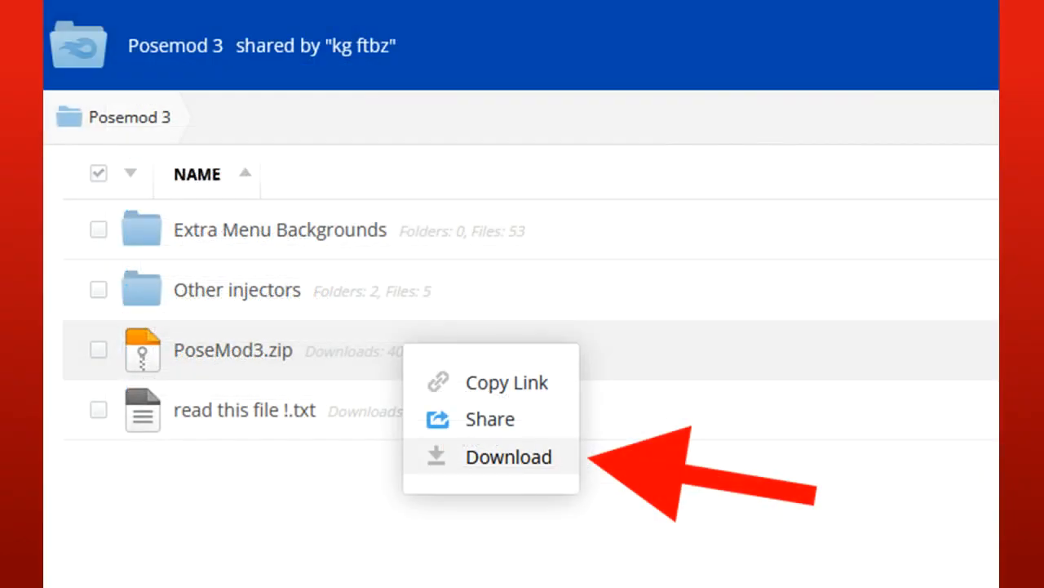
Download PoseMod3.zip from the MediaFire Posemod 3 folder and show it in Downloads
left_click(509, 456)
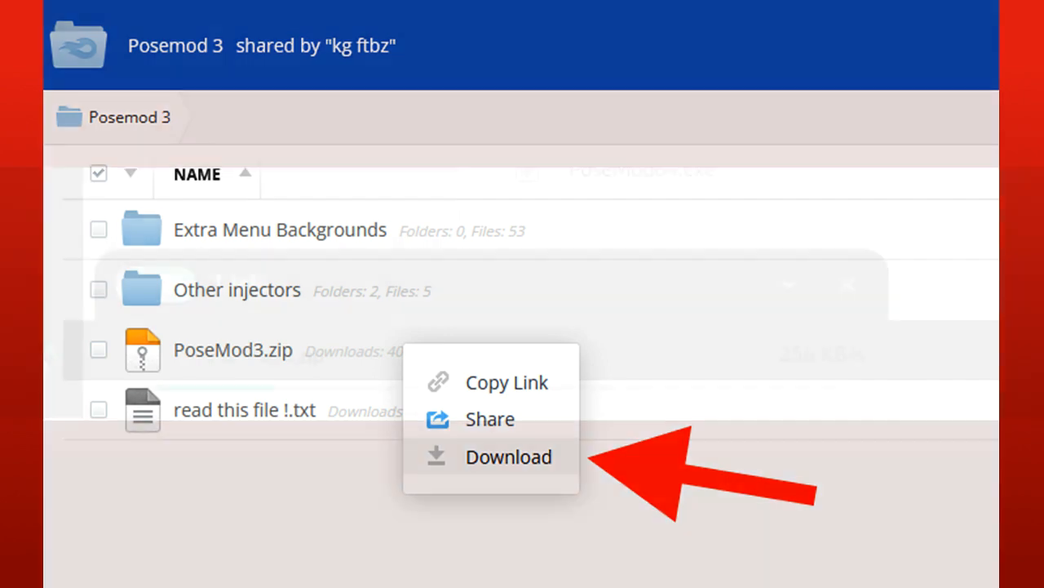
left_click(508, 457)
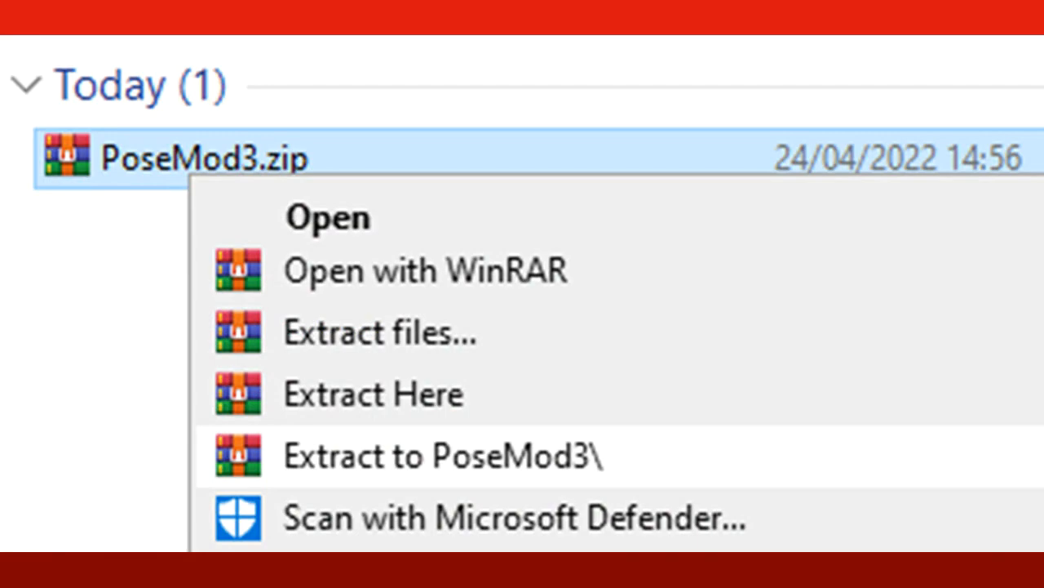
Extract PoseMod3.zip with WinRAR into a PoseMod3 folder
left_click(439, 455)
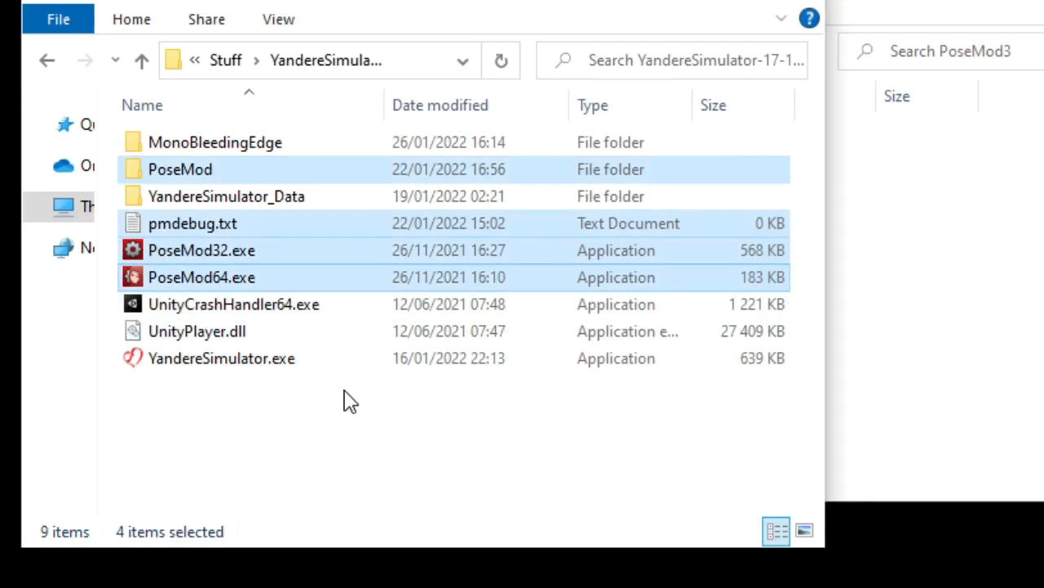
Launch PoseMod64.exe from the Yandere Simulator game folder, bringing up SmartScreen
left_click(201, 276)
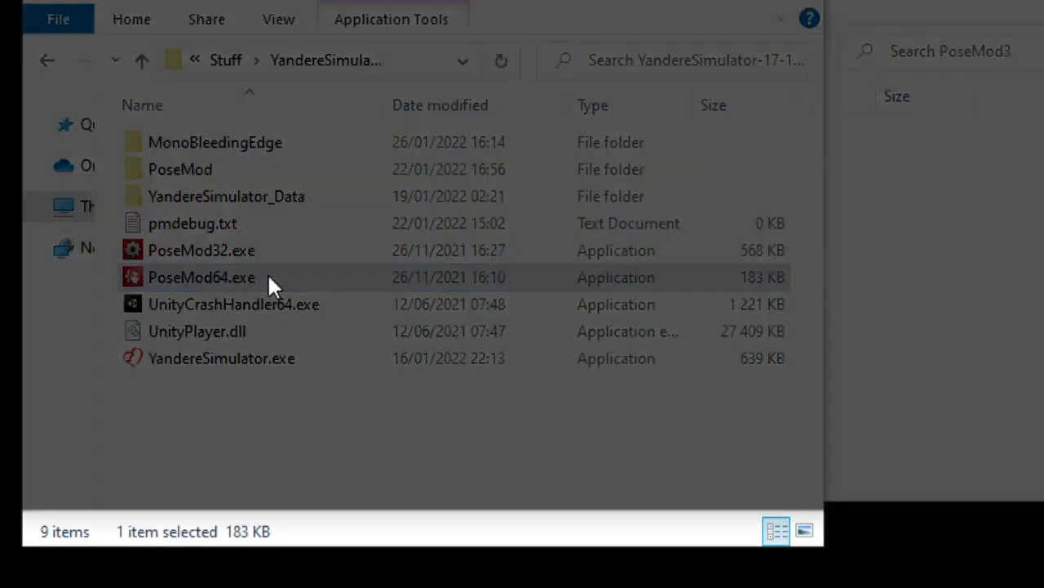
double_click(201, 277)
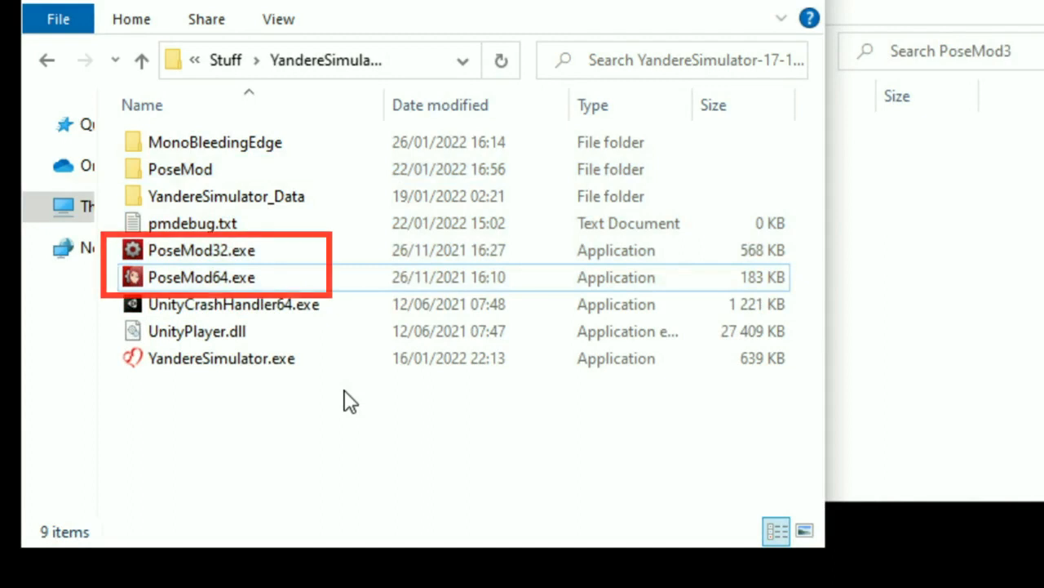
left_click(201, 278)
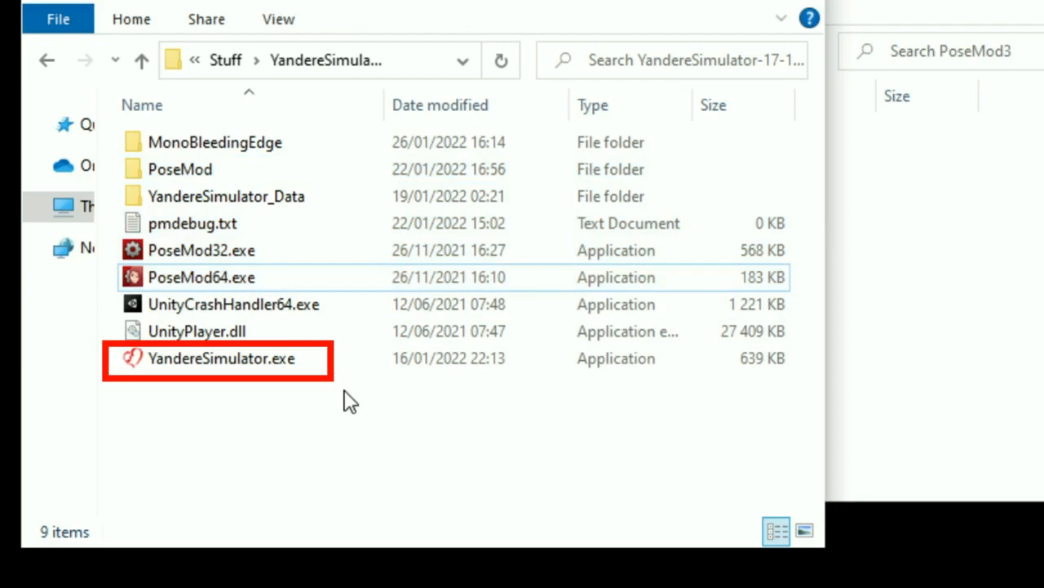
double_click(218, 358)
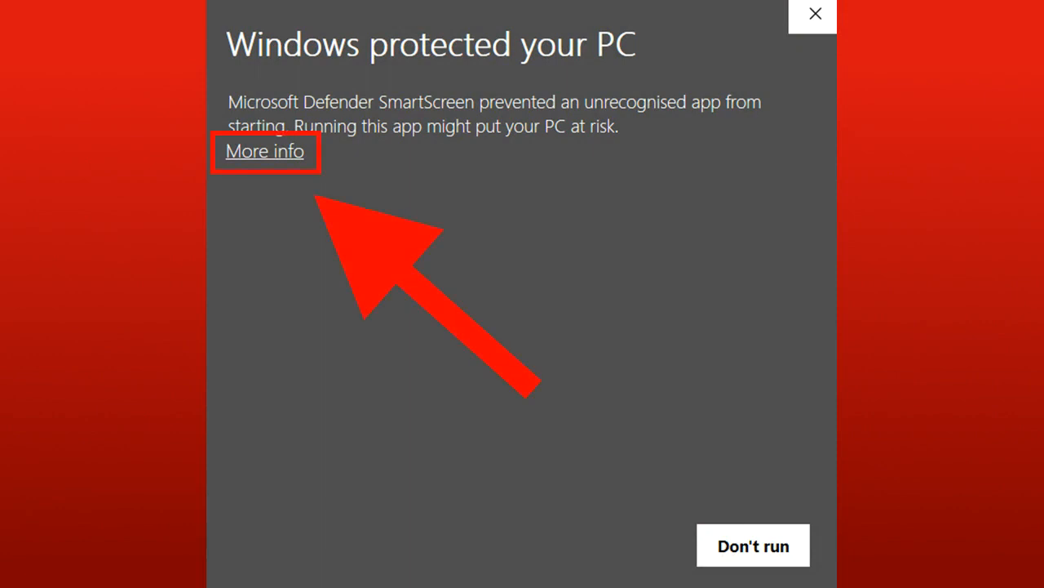
Let PoseMod64.exe run despite SmartScreen's unknown-publisher warning
left_click(265, 151)
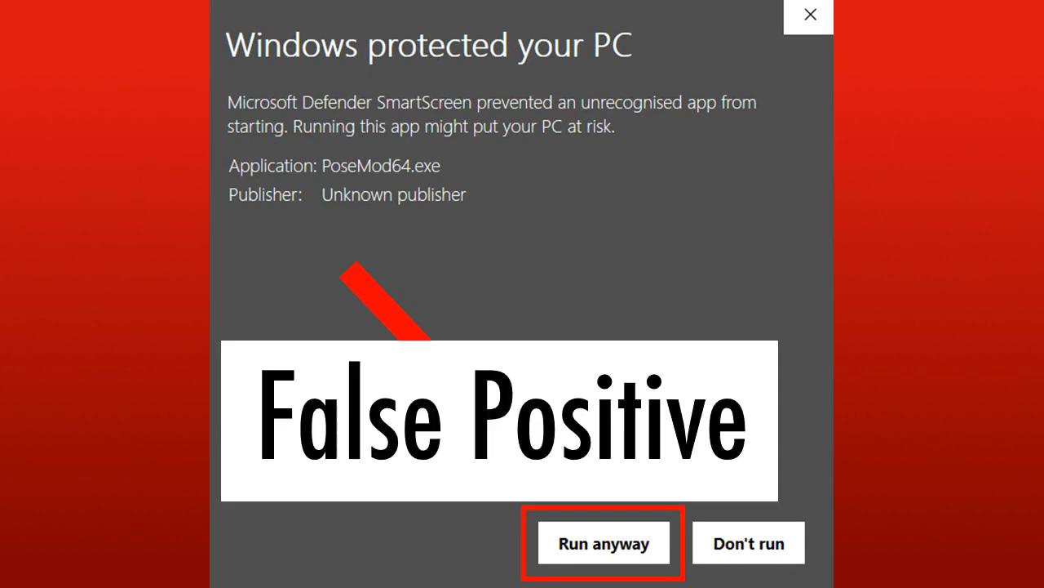
left_click(604, 543)
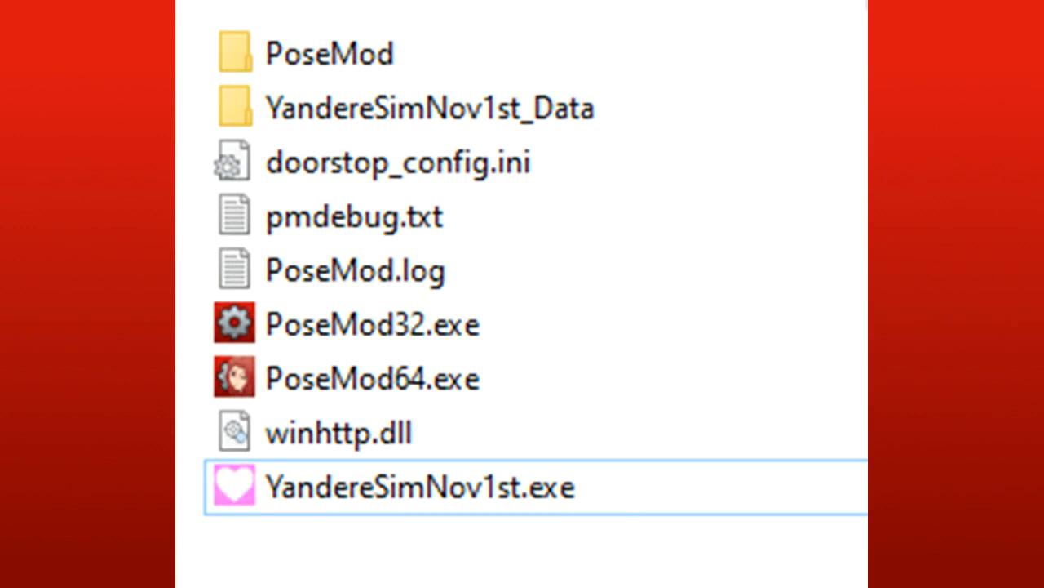
Launch YandereSimNov1st.exe from the game folder to check the mod
double_click(412, 486)
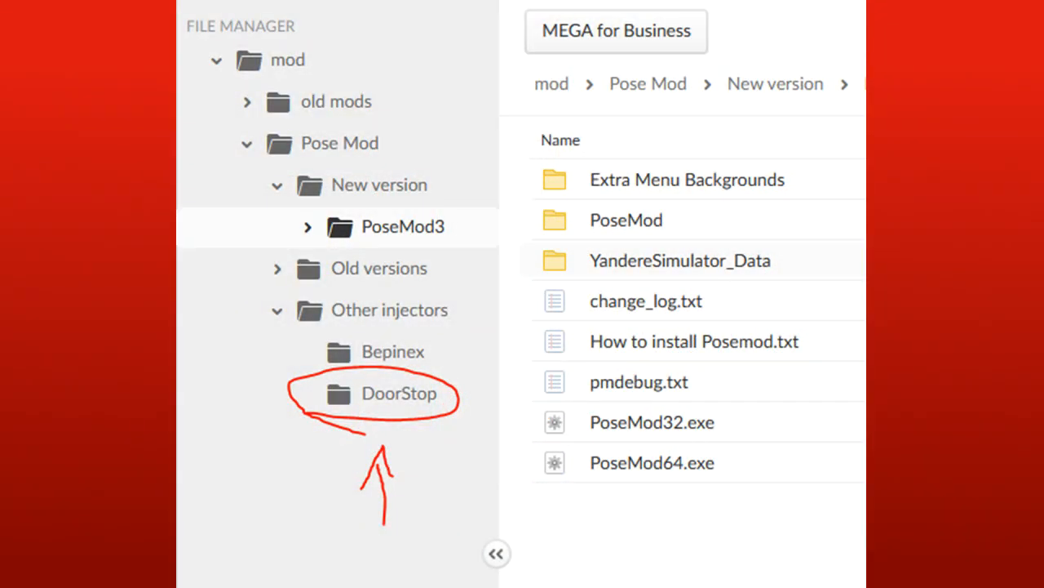
Open MEGA's DoorStop injector folder, then open doorstop_config.ini in the game folder
left_click(390, 391)
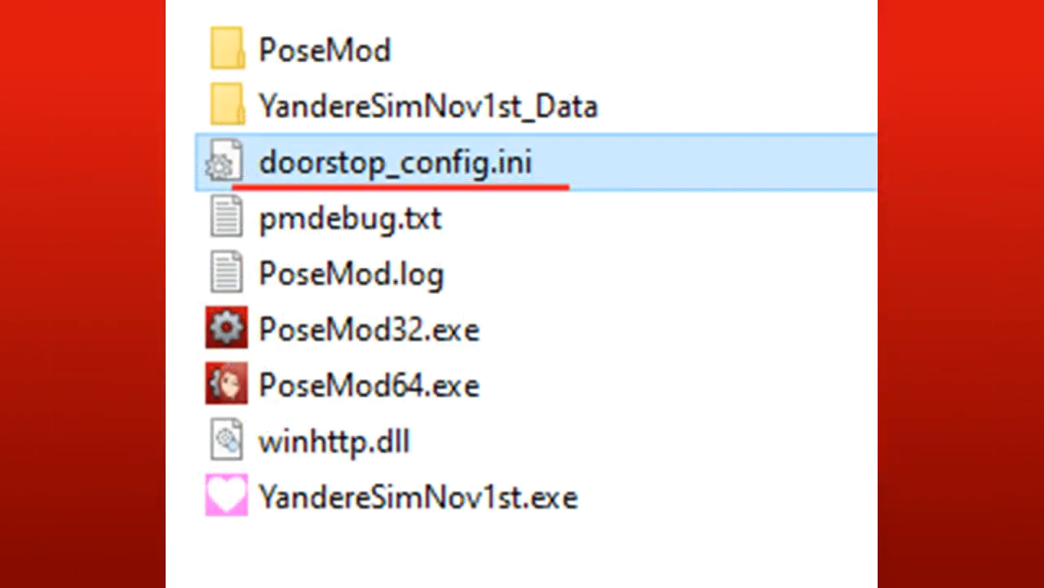
double_click(393, 160)
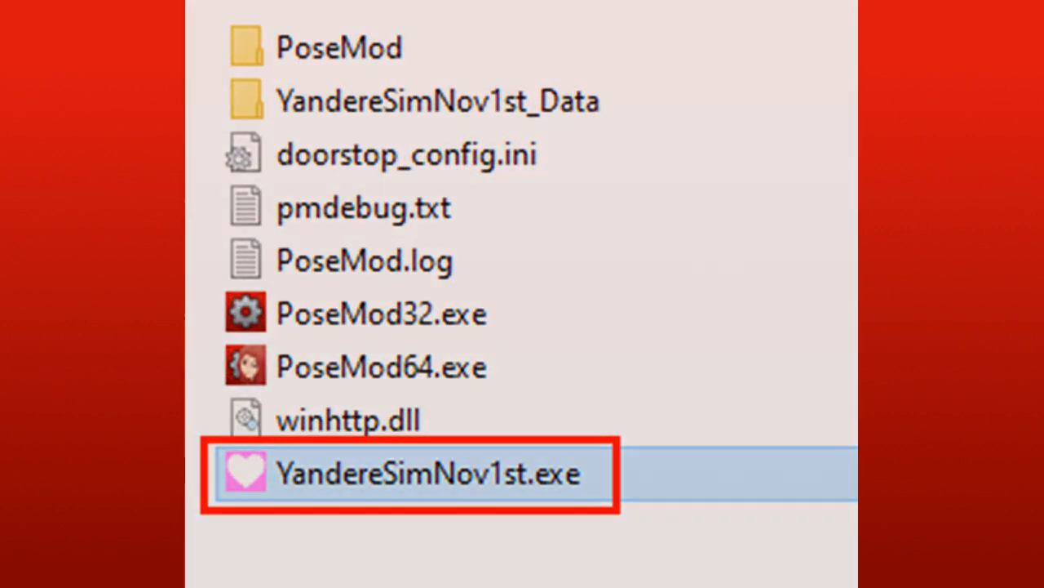
Relaunch YandereSimNov1st.exe from its File Explorer folder
double_click(429, 473)
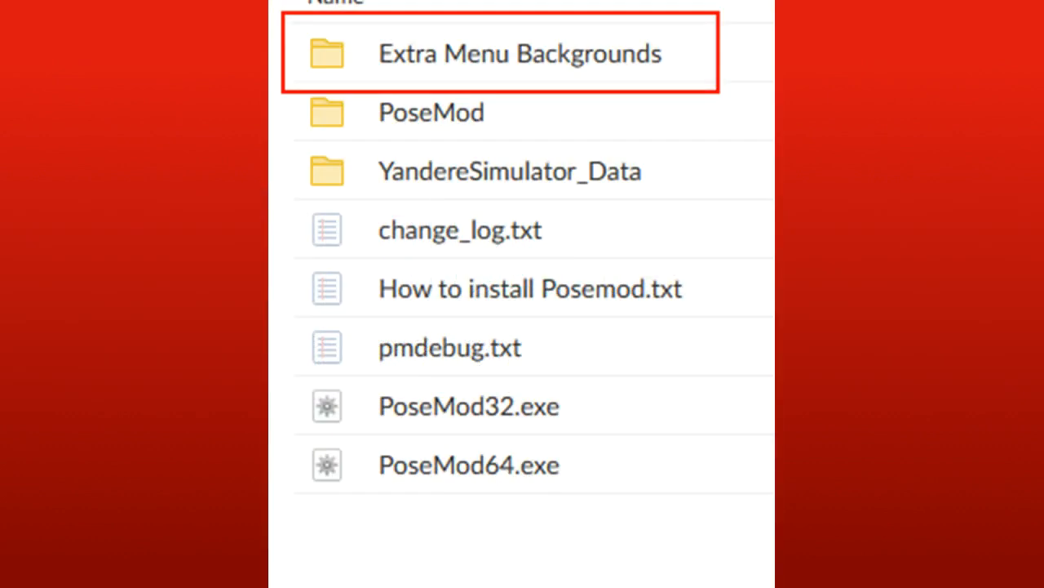
Open Extra Menu Backgrounds, then download the chosen PoseMod3 items as one ZIP
double_click(519, 53)
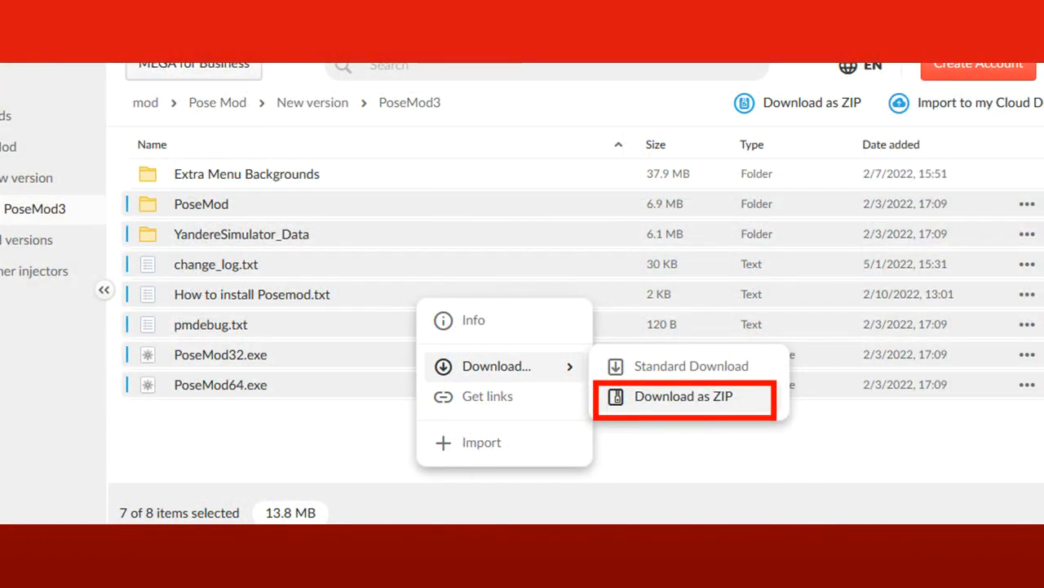
left_click(684, 397)
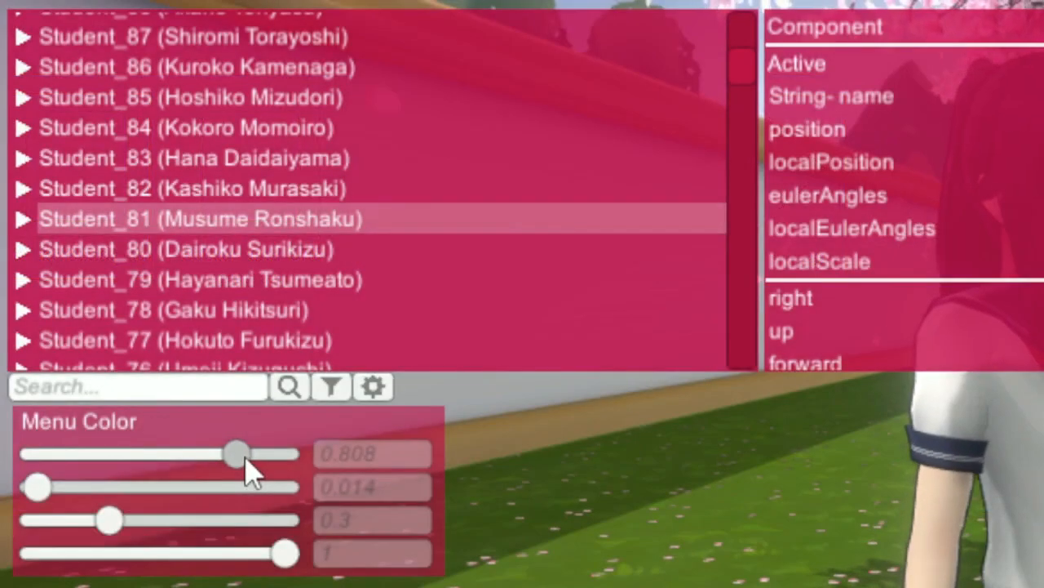
Lower the Menu Color red value from 0.808 to about 0.172
left_click_drag(237, 453, 76, 453)
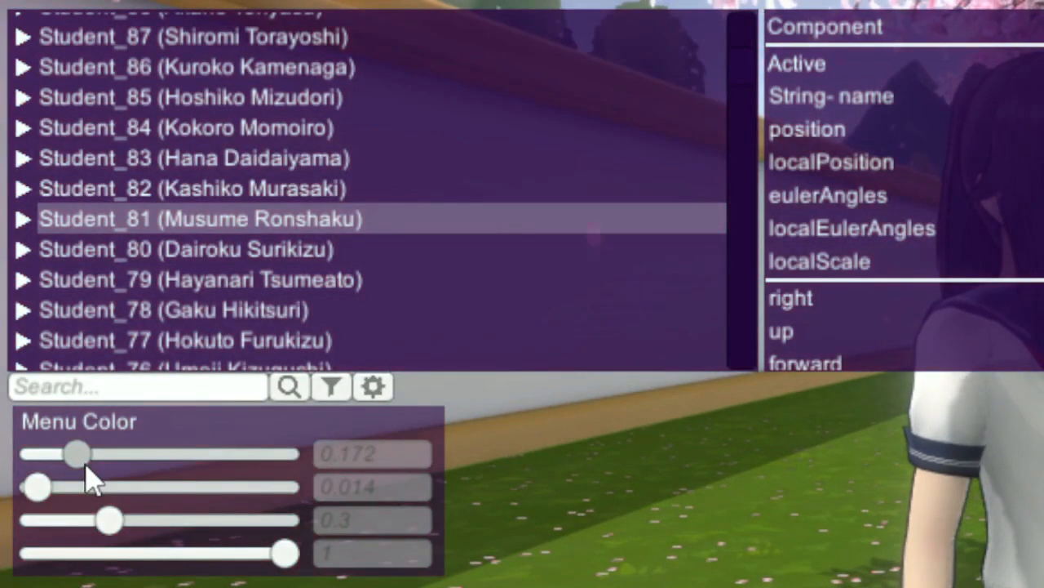
left_click_drag(75, 452, 129, 452)
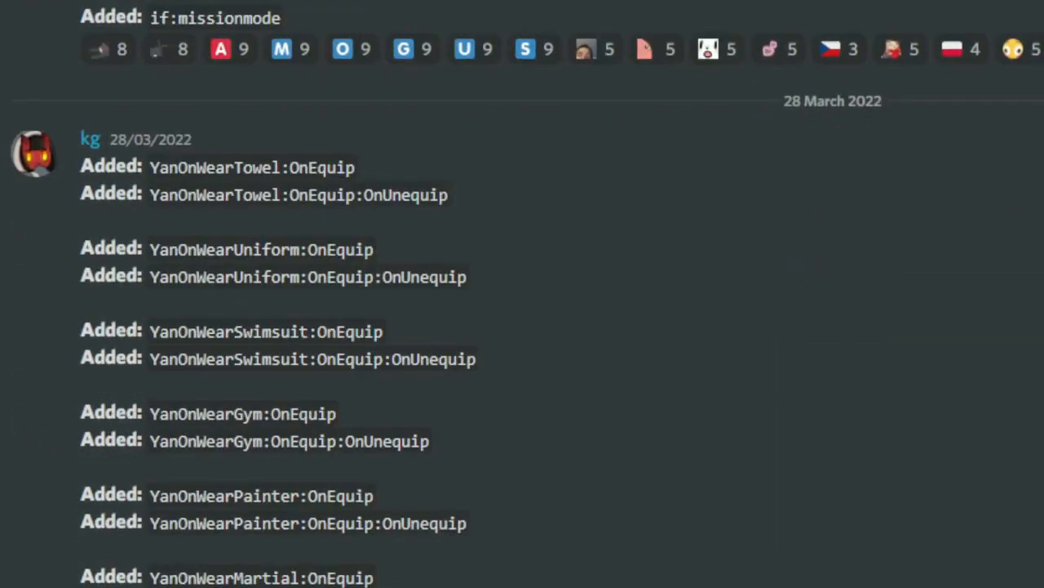
Scroll the Discord changelog past the 3 April 2022 entries to the Mara's Sad Existence post
scroll("down", 3)
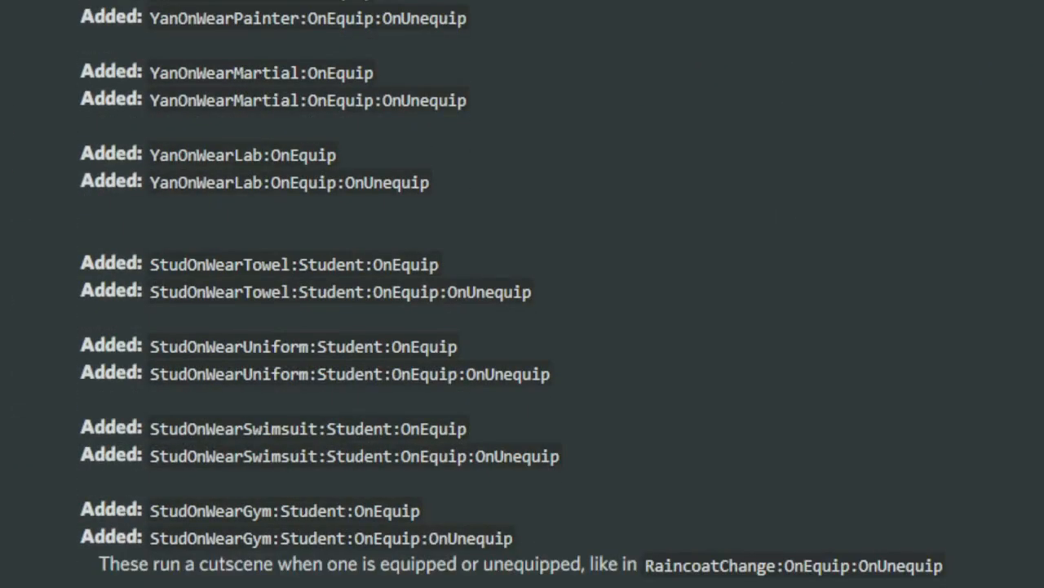
scroll("down", 3)
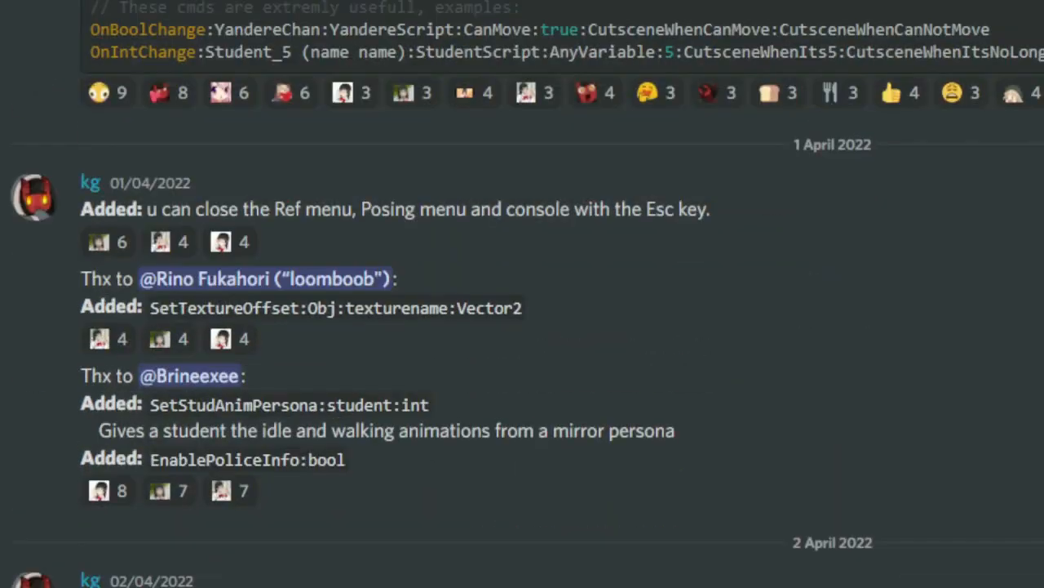
scroll("down", 3)
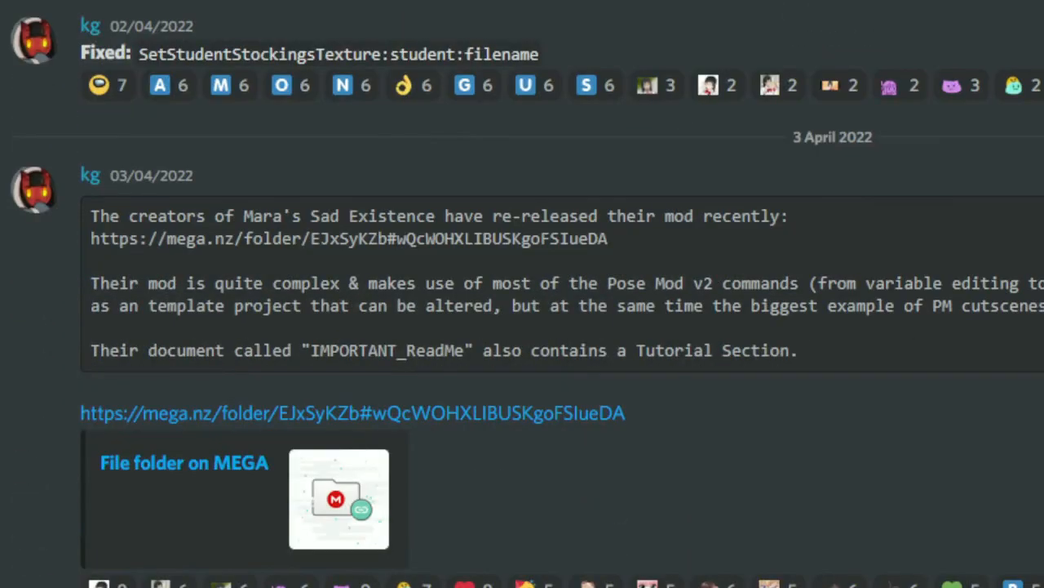
scroll("down", 3)
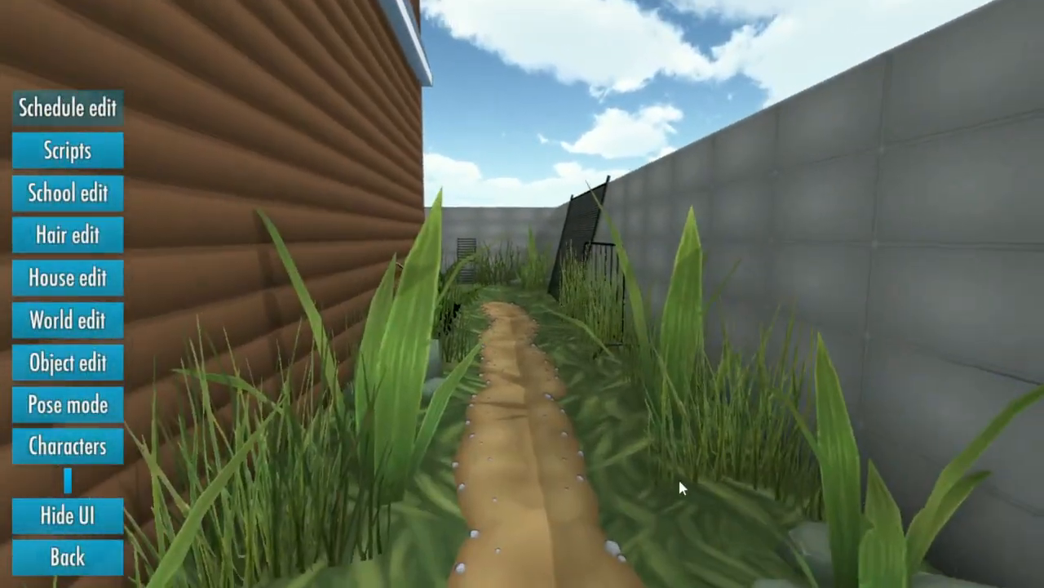
Return to Anime Life Sim's main menu and browse the Edit Character hair models list
left_click(68, 556)
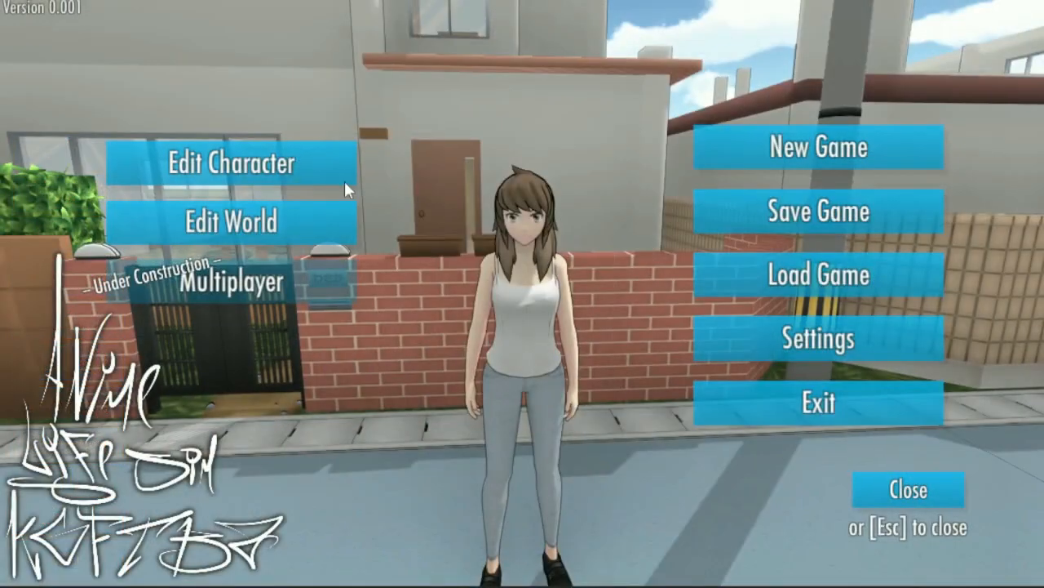
left_click(233, 163)
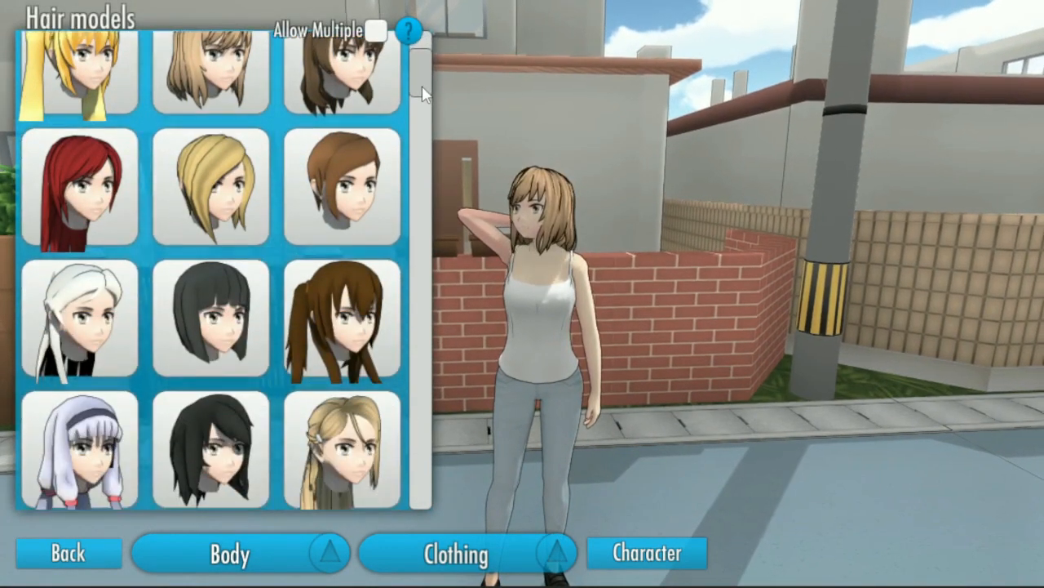
scroll("down", 3)
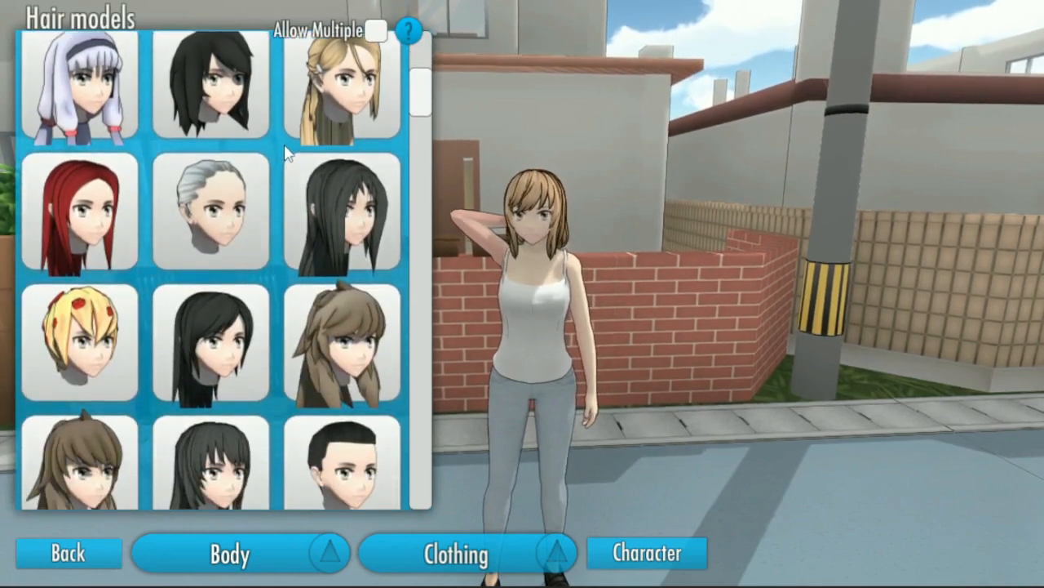